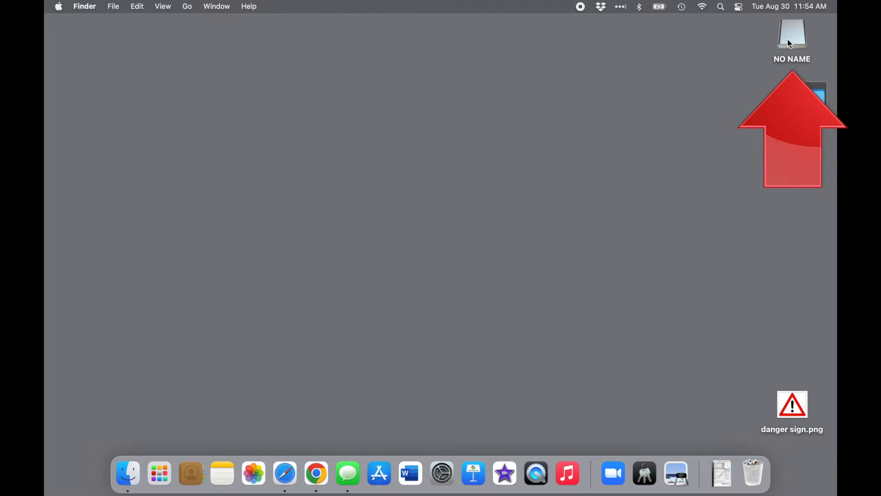
# Open the context menu for the NO NAME flash drive on the desktop.
pyautogui.rightClick(792, 33)
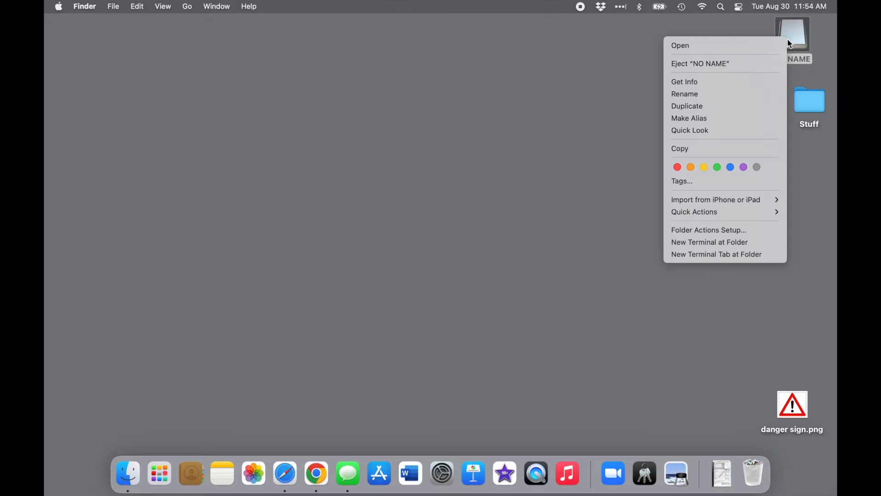
pyautogui.moveTo(725, 94)
pyautogui.write('CFlashDrive')
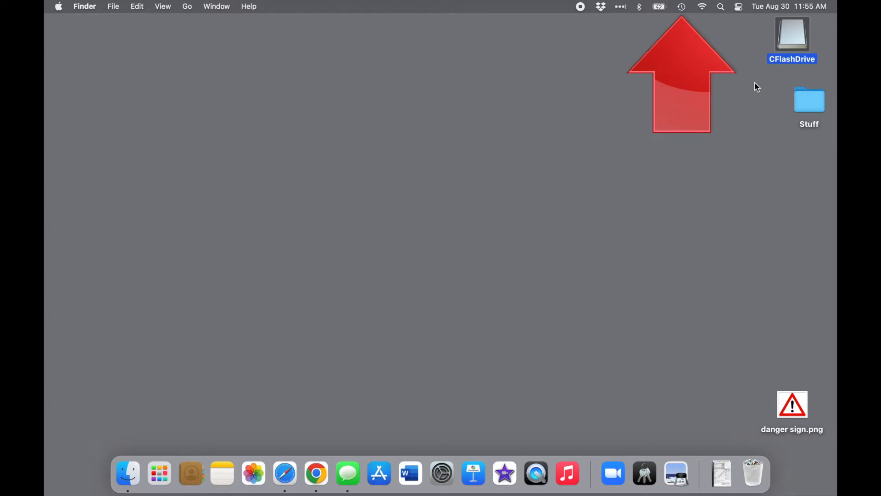
# Open Time Machine preferences from the menu bar, then show all preference panes.
pyautogui.click(682, 6)
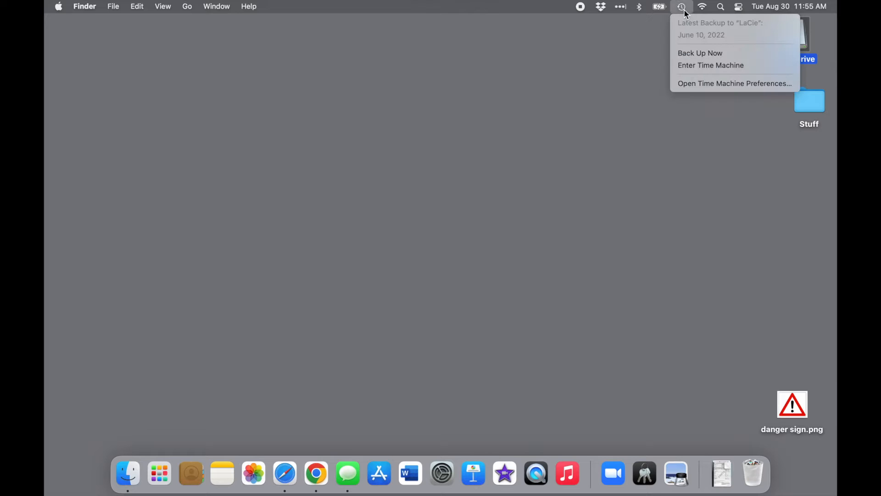
pyautogui.moveTo(700, 52)
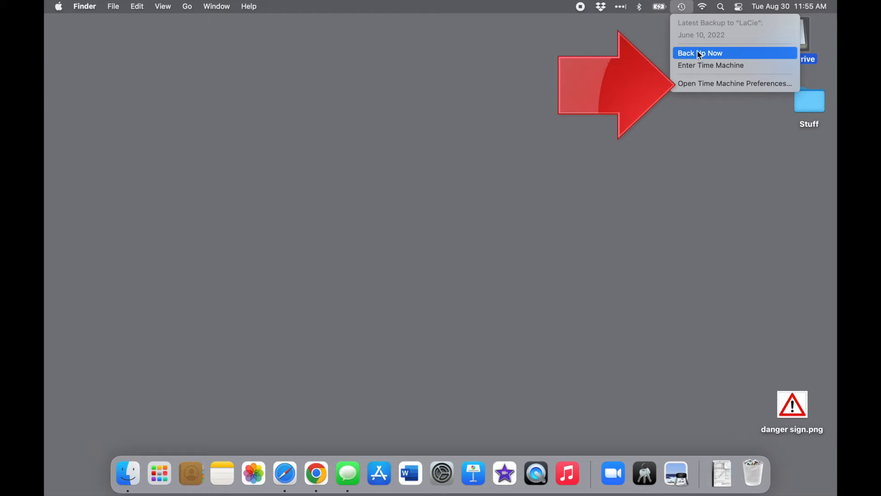
pyautogui.click(735, 83)
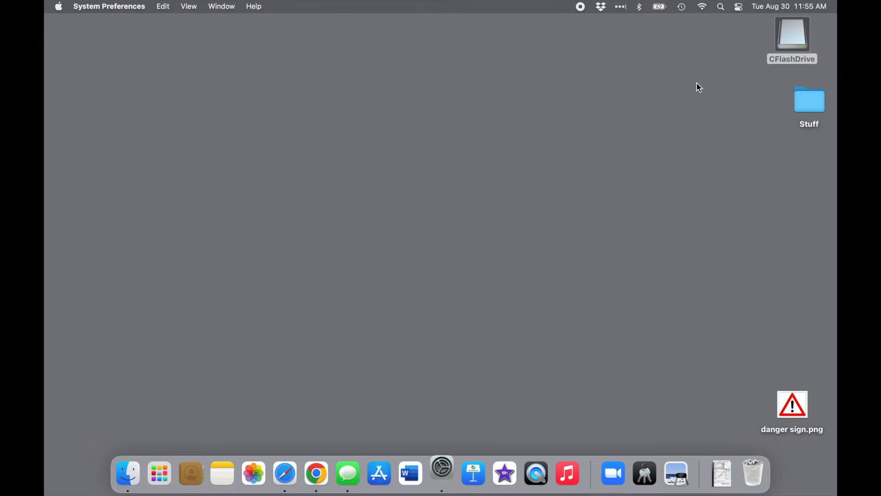
pyautogui.click(441, 474)
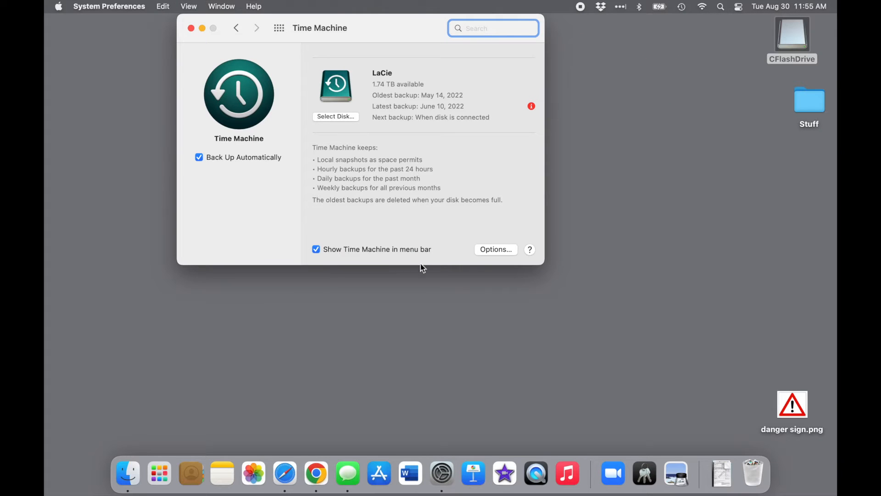
pyautogui.moveTo(441, 472)
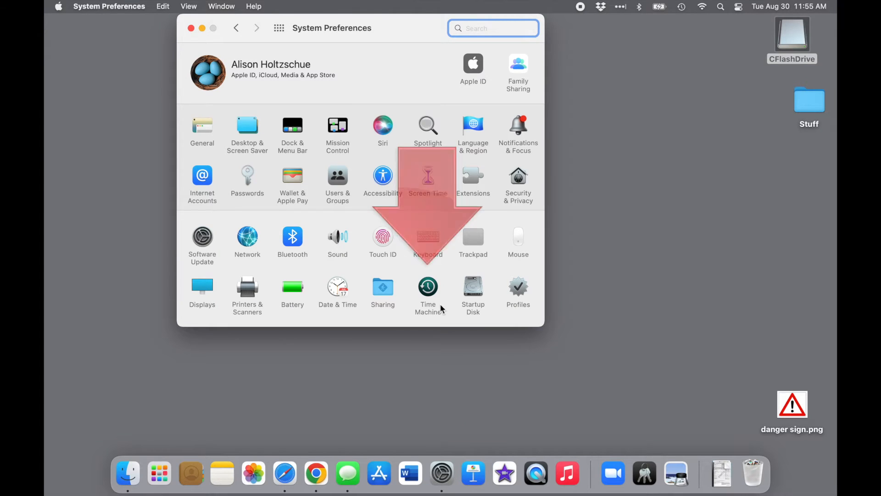
# Return to the Time Machine pane showing LaCie as the backup disk.
pyautogui.click(428, 287)
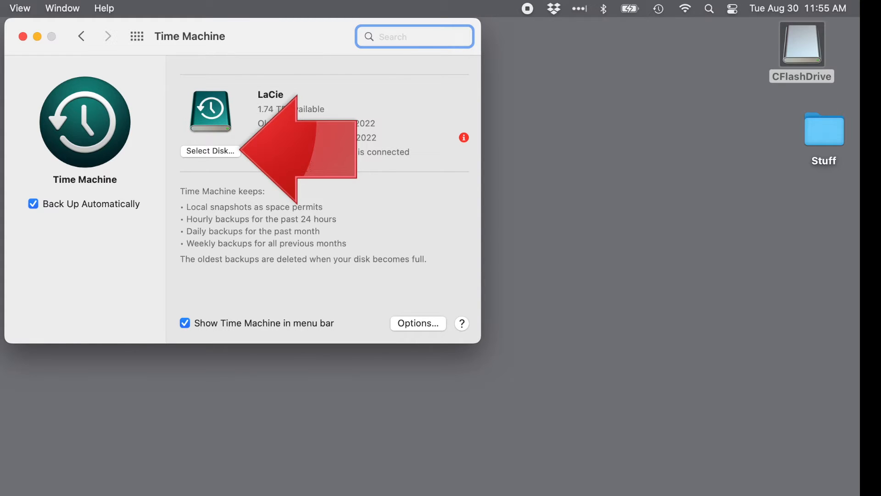
# Choose CFlashDrive from the available disks as a Time Machine backup disk.
pyautogui.click(210, 150)
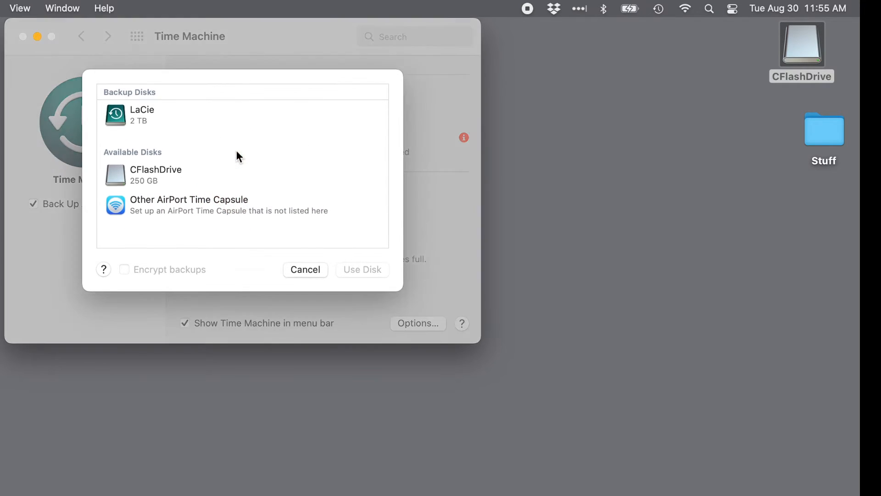
pyautogui.click(243, 175)
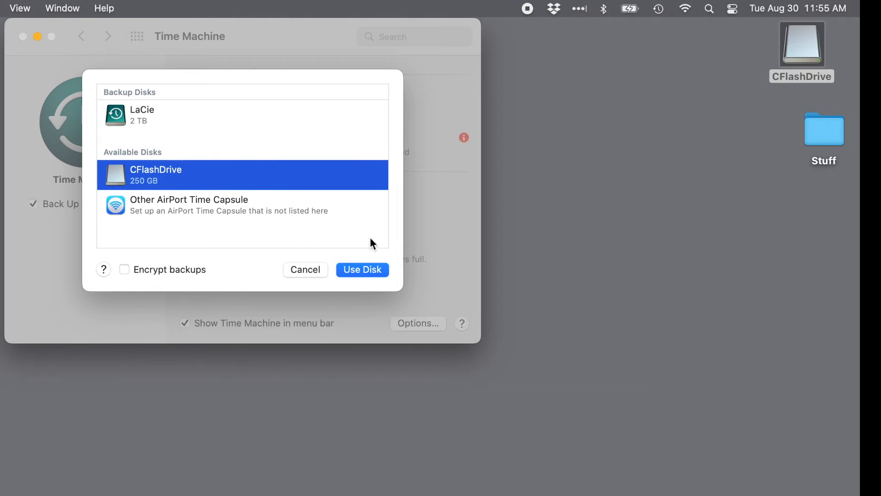
pyautogui.click(362, 270)
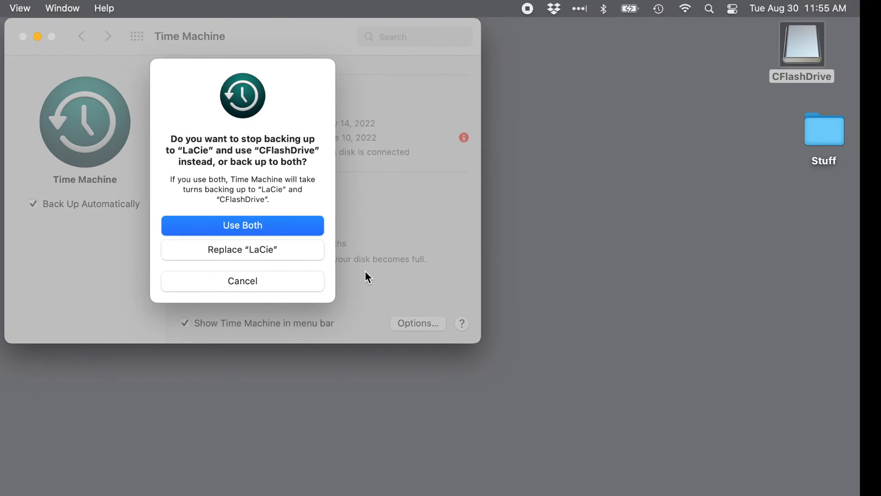
pyautogui.moveTo(301, 225)
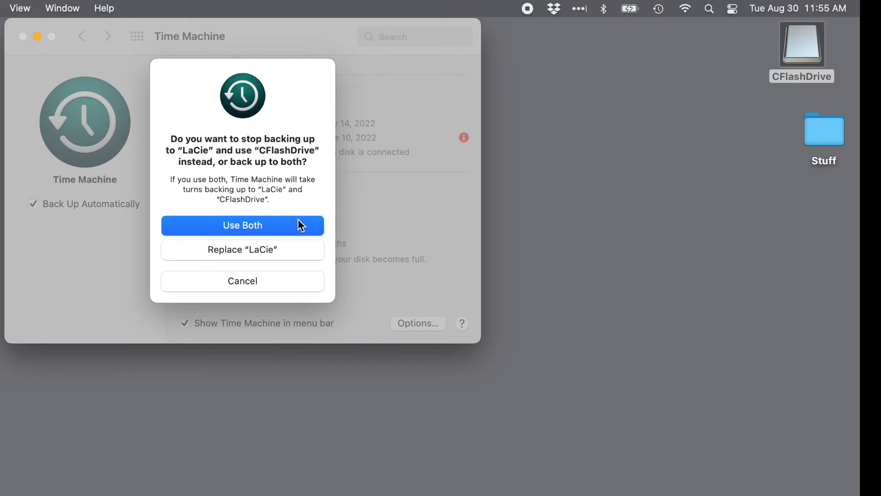
pyautogui.moveTo(278, 231)
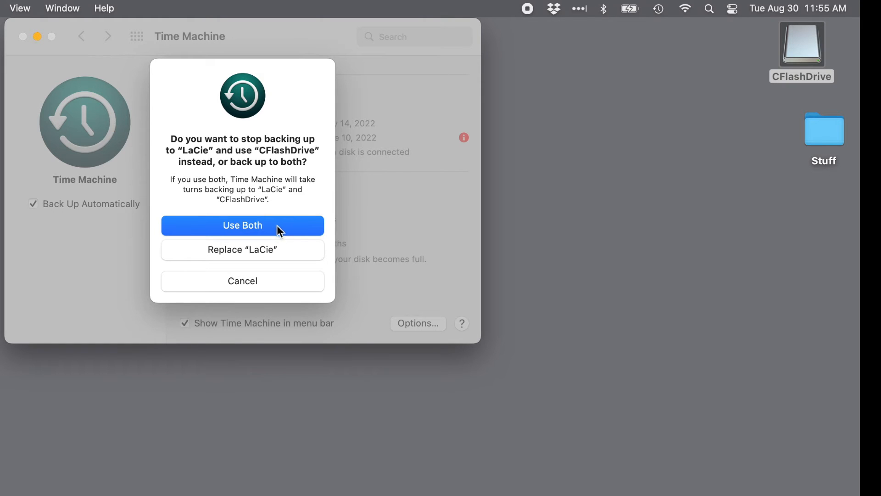
# Use both LaCie and CFlashDrive, erasing CFlashDrive for Time Machine.
pyautogui.click(242, 225)
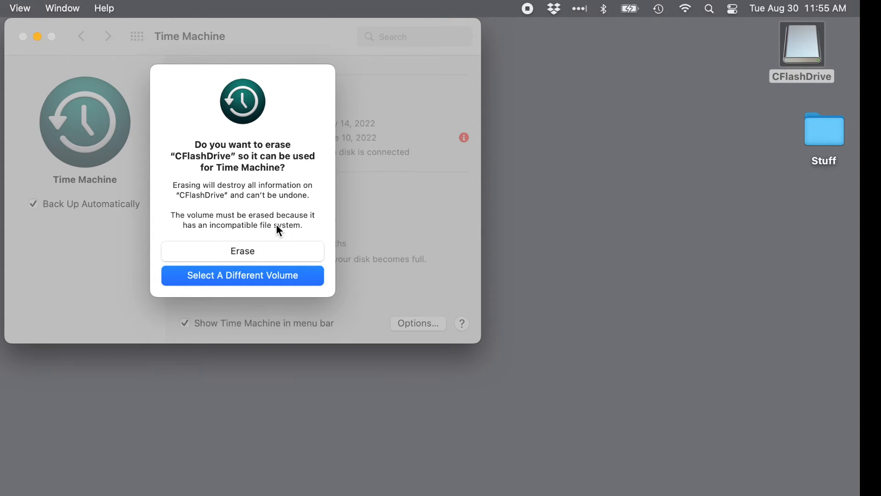
pyautogui.moveTo(308, 235)
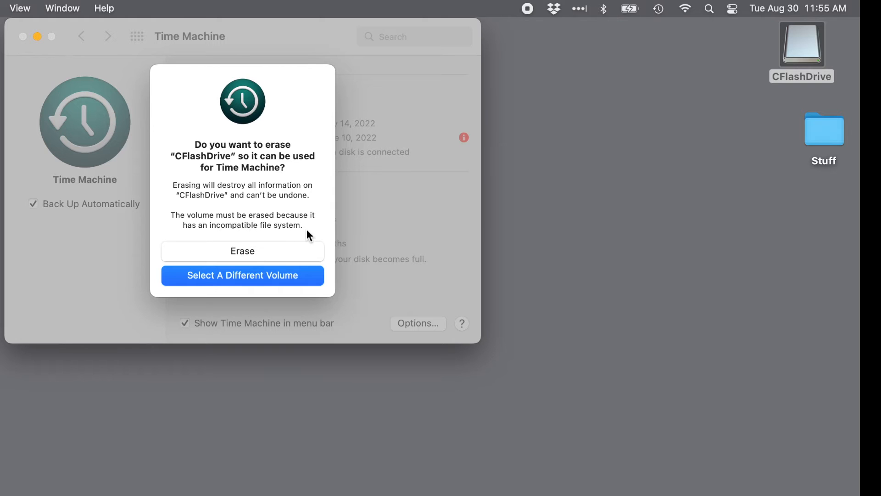
pyautogui.click(243, 251)
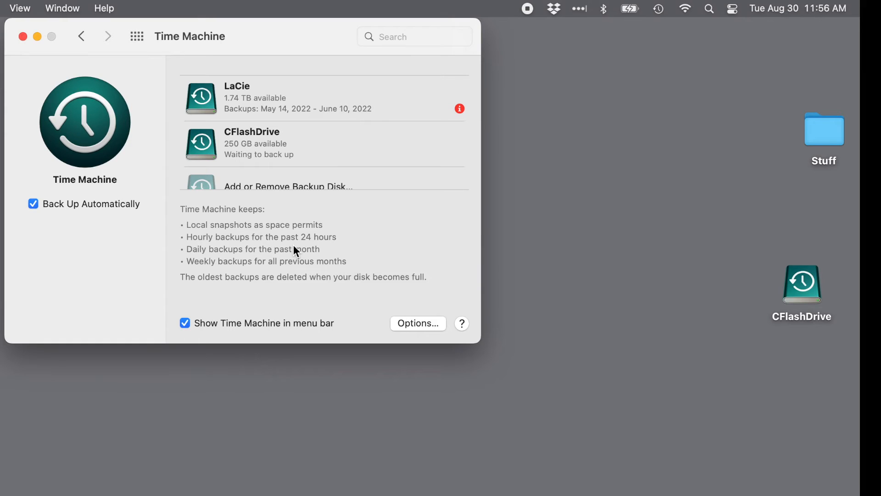
pyautogui.moveTo(417, 185)
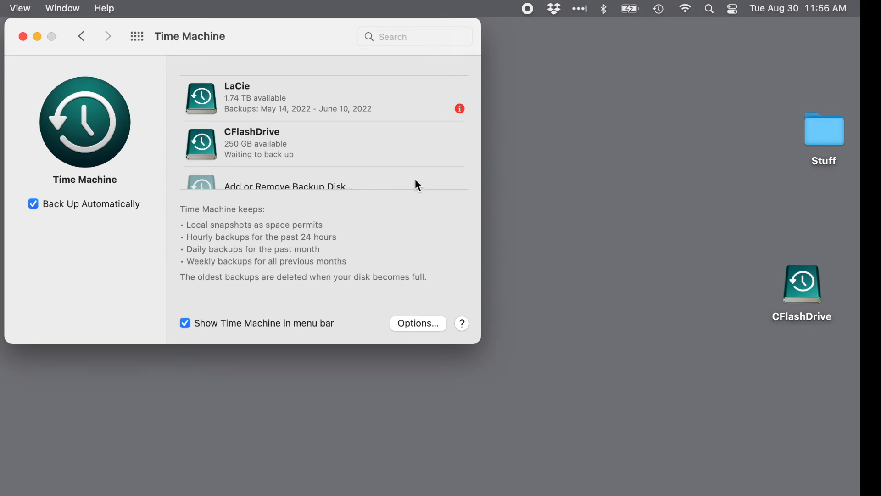
pyautogui.moveTo(249, 141)
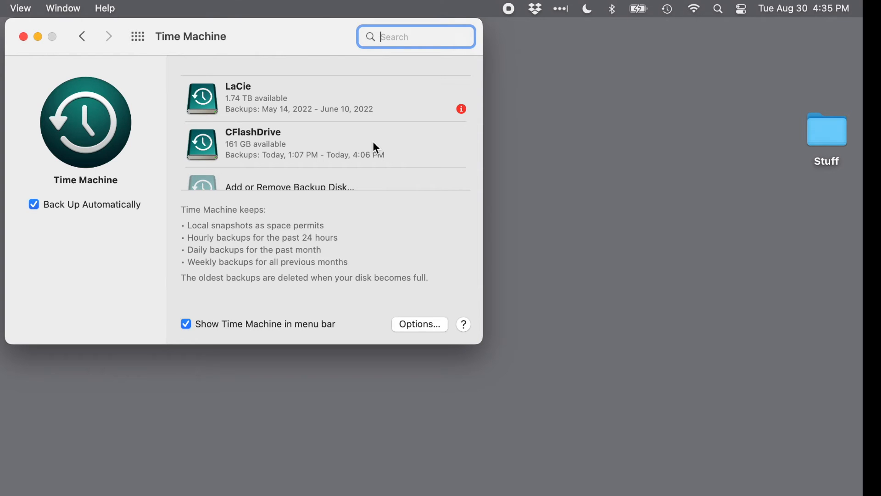
# Review the backup disk list without changes and close System Preferences.
pyautogui.click(288, 187)
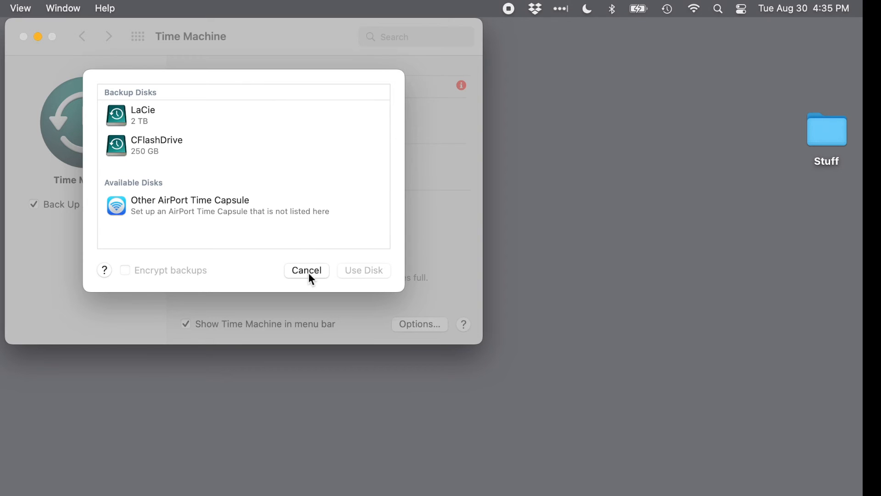
pyautogui.click(306, 270)
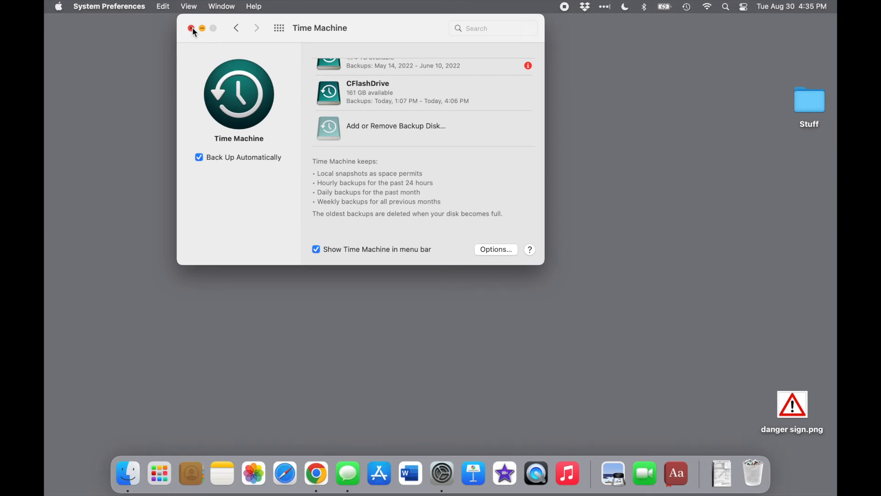
pyautogui.click(191, 28)
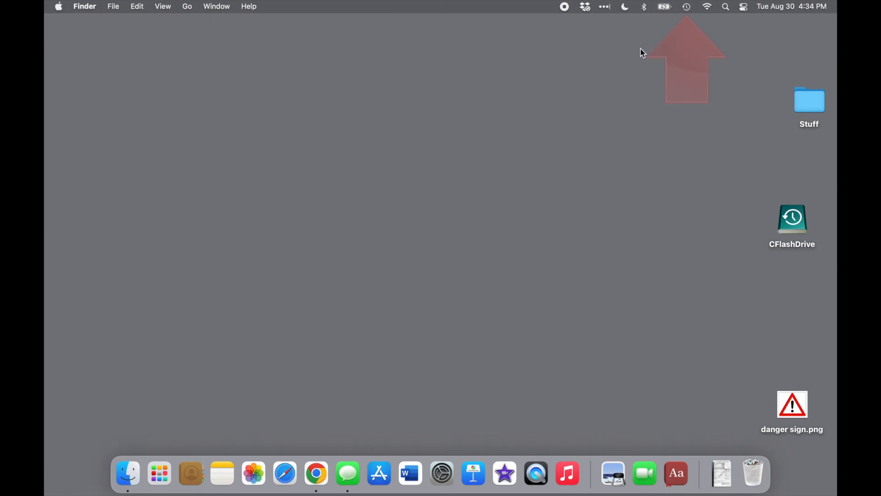
pyautogui.click(686, 6)
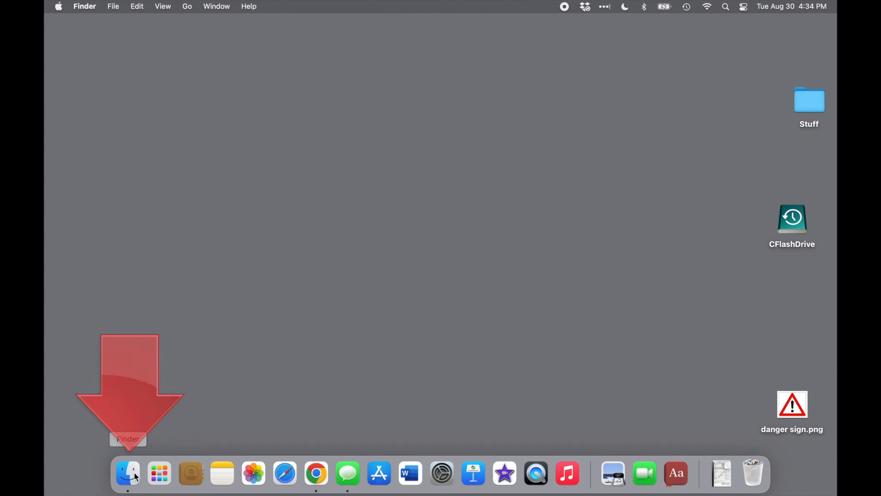
# Open a Finder window and scroll the sidebar to CFlashDrive under Locations.
pyautogui.click(127, 473)
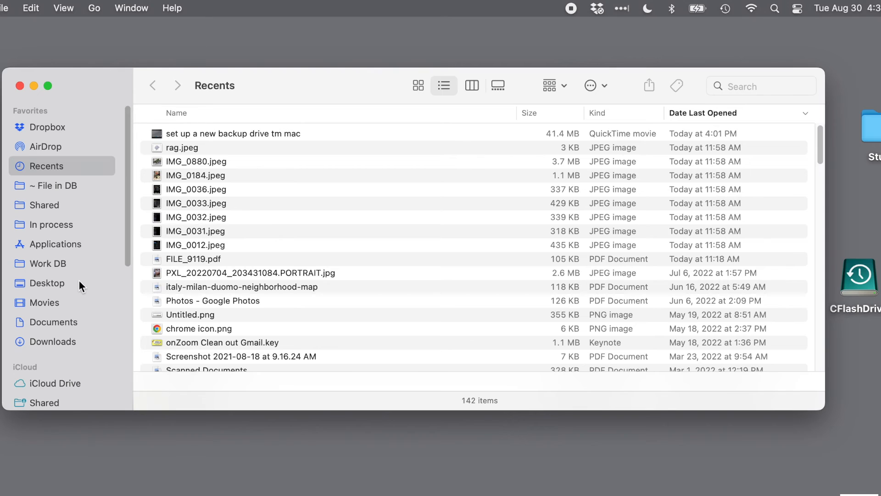
pyautogui.scroll(-3)
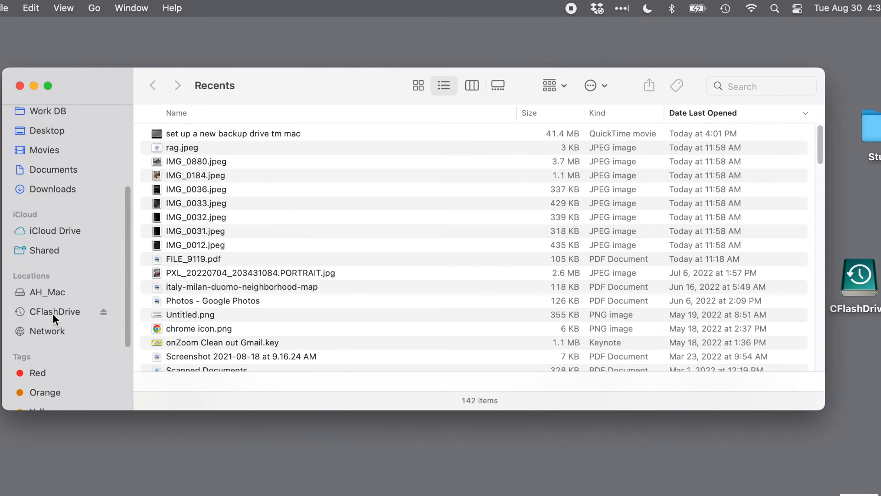